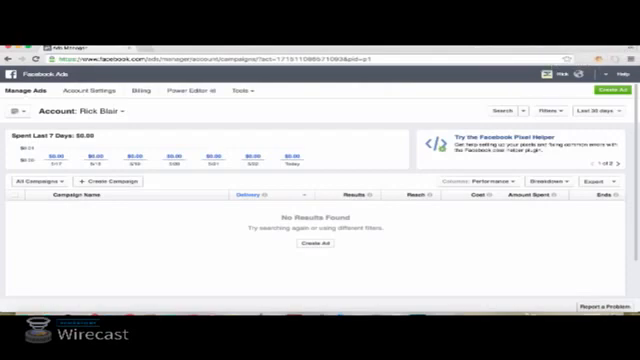
Open the Tools menu in Ads Manager to reach the Pixels page.
click(237, 91)
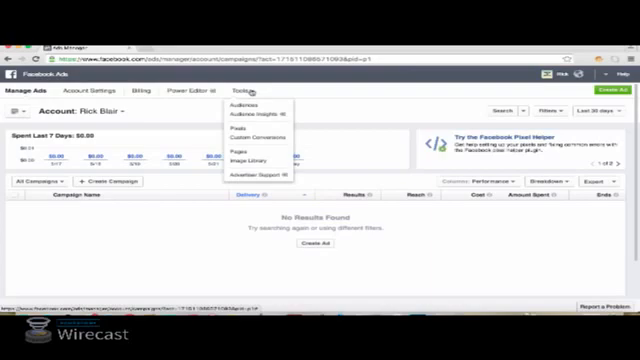
mouse_move(240, 128)
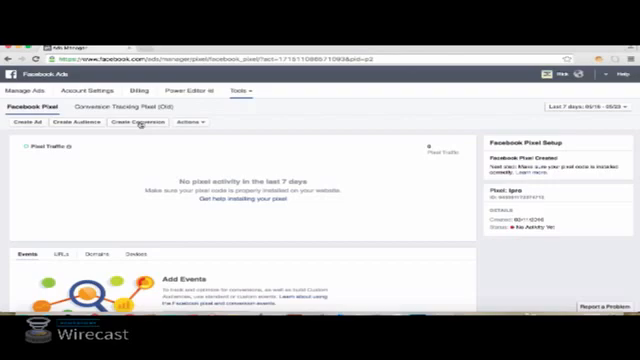
click(137, 121)
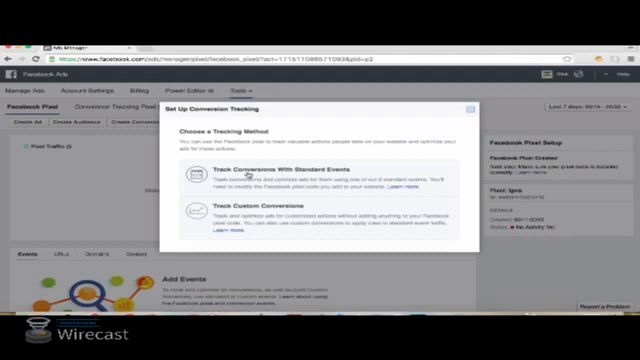
click(190, 170)
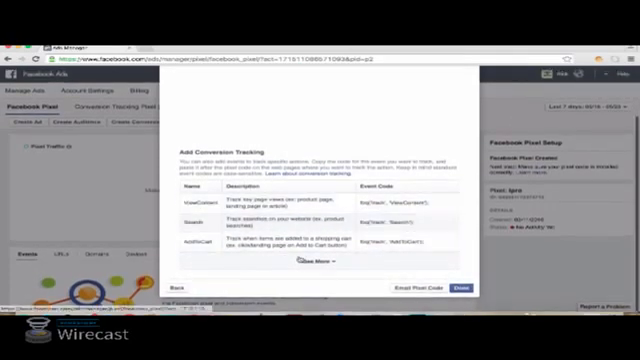
click(312, 263)
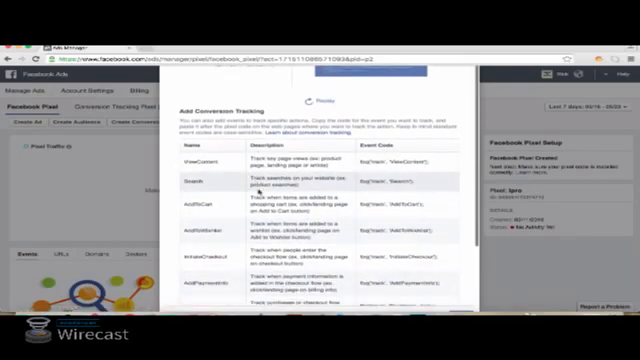
scroll(down, 3)
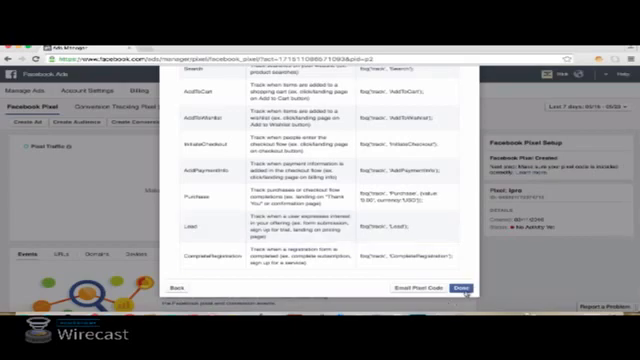
click(462, 288)
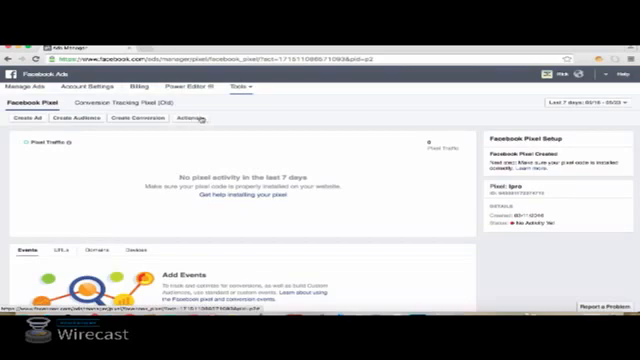
Bring up the pixel's code from its Actions menu via View Pixel Code.
click(192, 120)
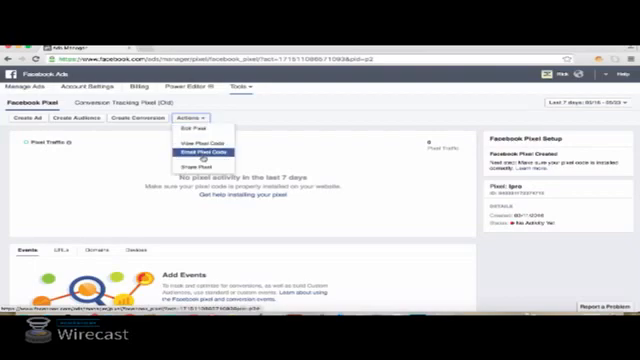
mouse_move(202, 140)
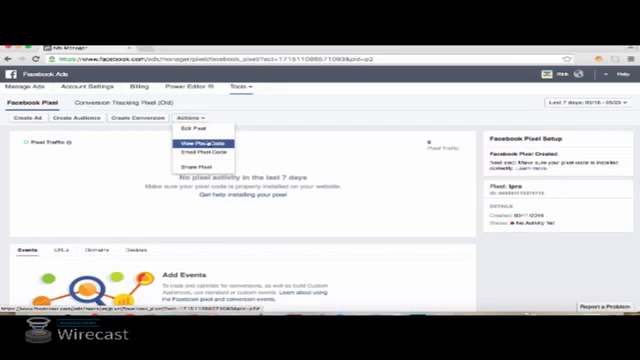
click(200, 141)
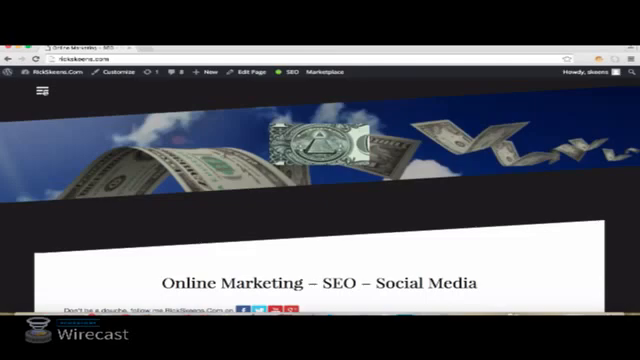
Go from the public site's side menu to the WordPress admin Dashboard.
click(40, 97)
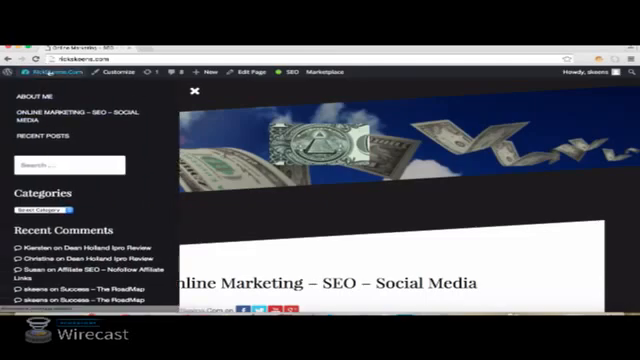
click(50, 75)
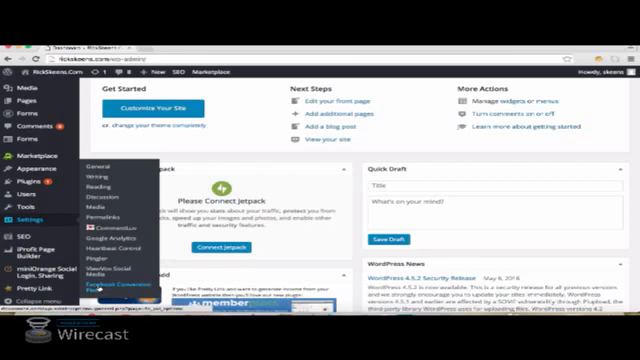
Review the Facebook Conversion Pixel settings, confirming Posts and Pages are enabled.
click(108, 282)
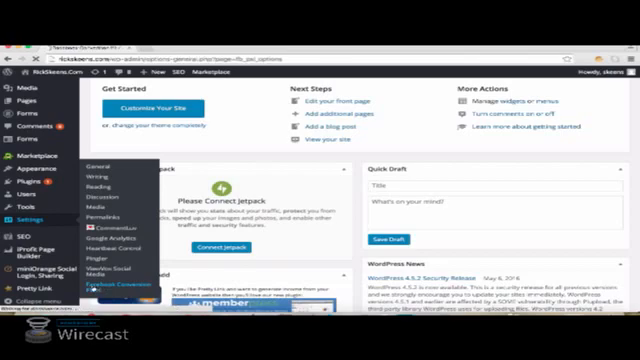
click(118, 288)
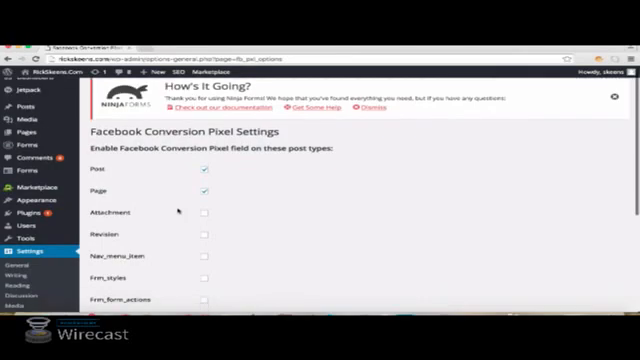
scroll(down, 3)
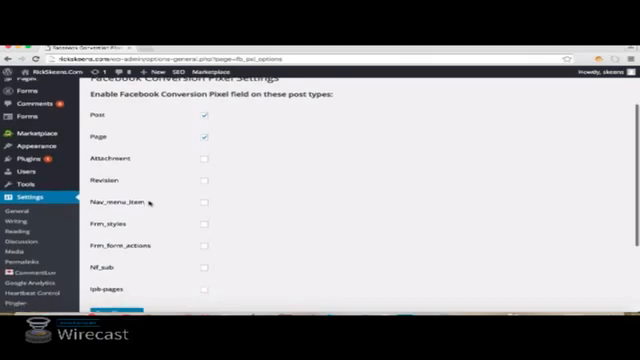
scroll(down, 3)
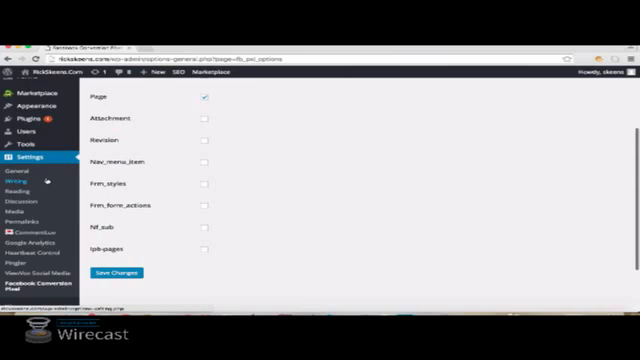
scroll(up, 3)
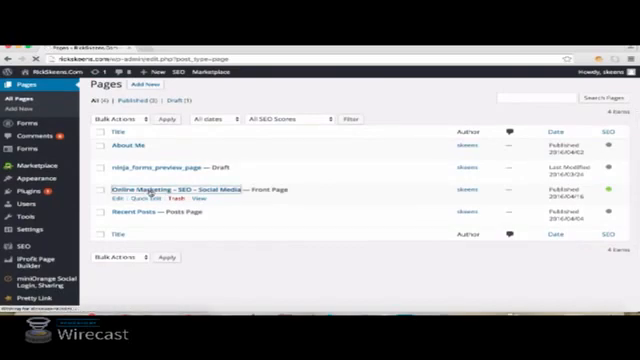
Edit the Online Marketing front page and tick Insert Code in the Facebook Conversion Pixel box.
click(160, 189)
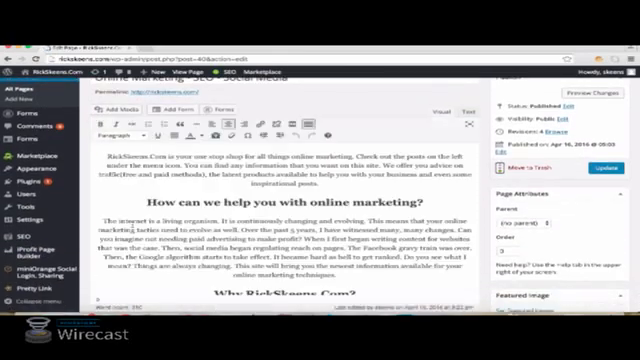
scroll(down, 3)
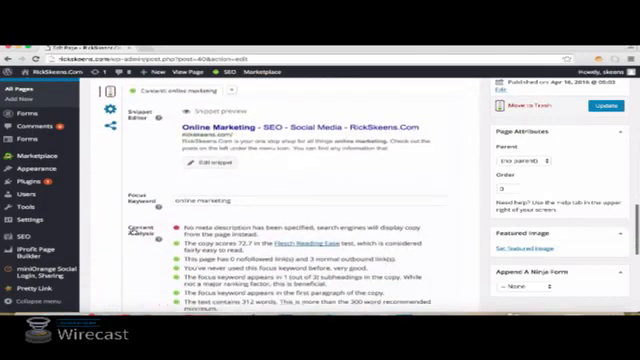
scroll(down, 3)
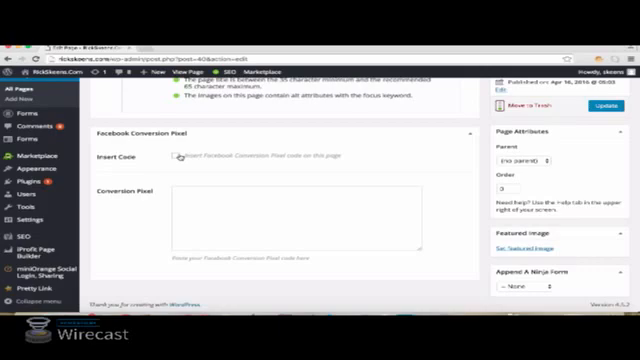
click(170, 156)
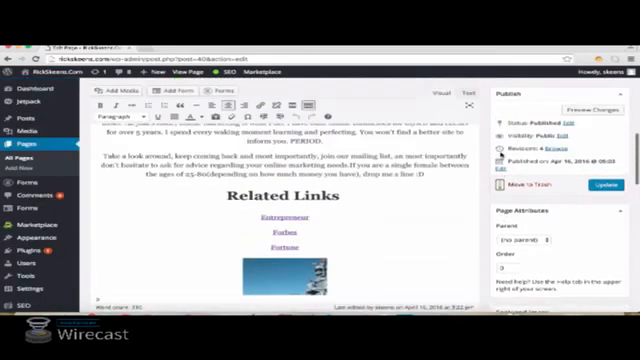
scroll(up, 3)
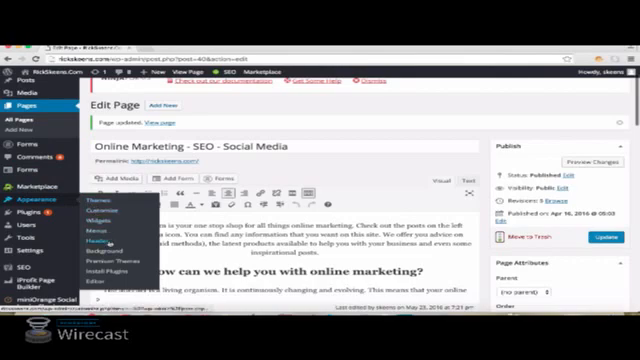
mouse_move(93, 285)
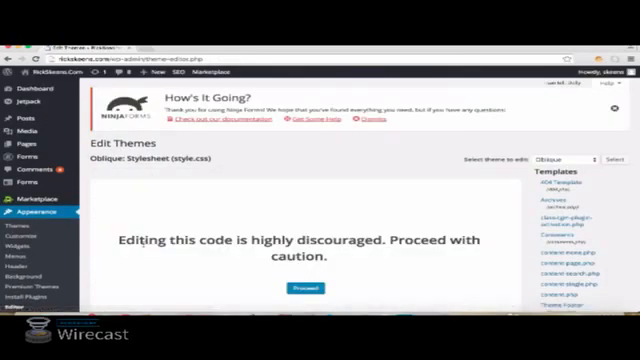
Proceed past the theme editor warning and scroll through the Oblique theme code.
scroll(down, 3)
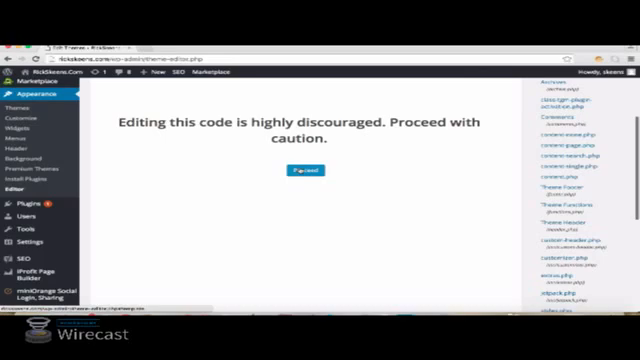
click(298, 168)
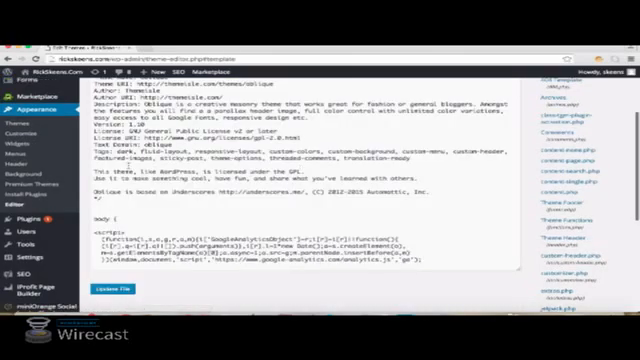
scroll(down, 3)
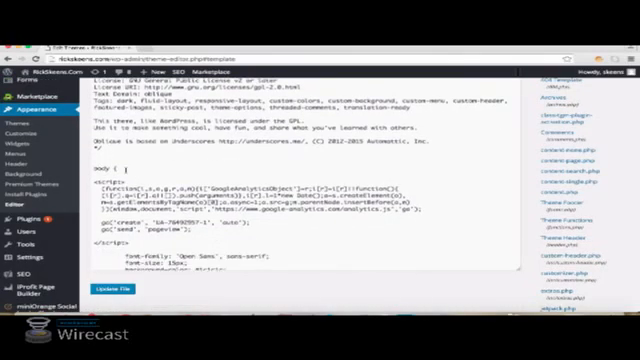